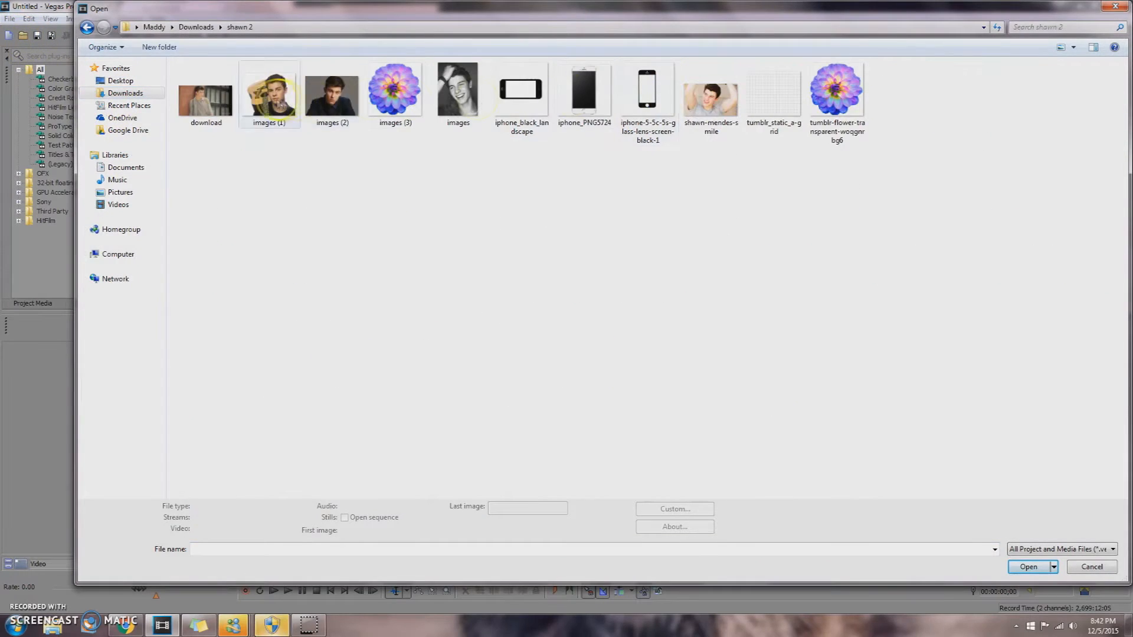
Step: Import tumblr_static_a-grid above the photo and fit its Pan/Crop framing to cover the frame
{"action": "left_click", "coordinate": [1028, 566]}
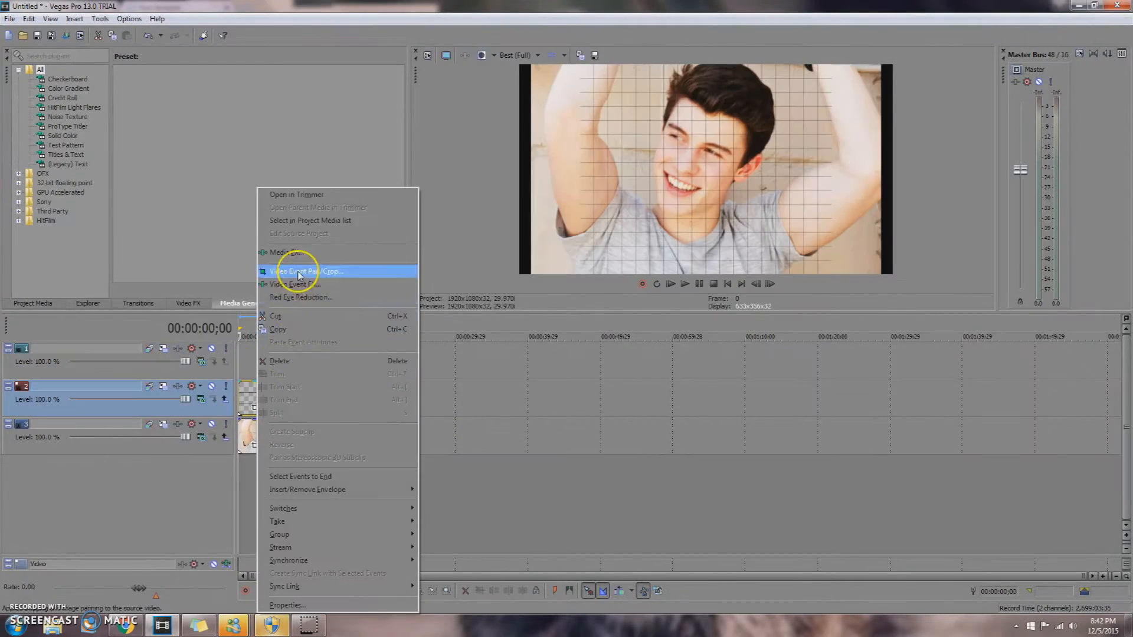
{"action": "left_click", "coordinate": [308, 272]}
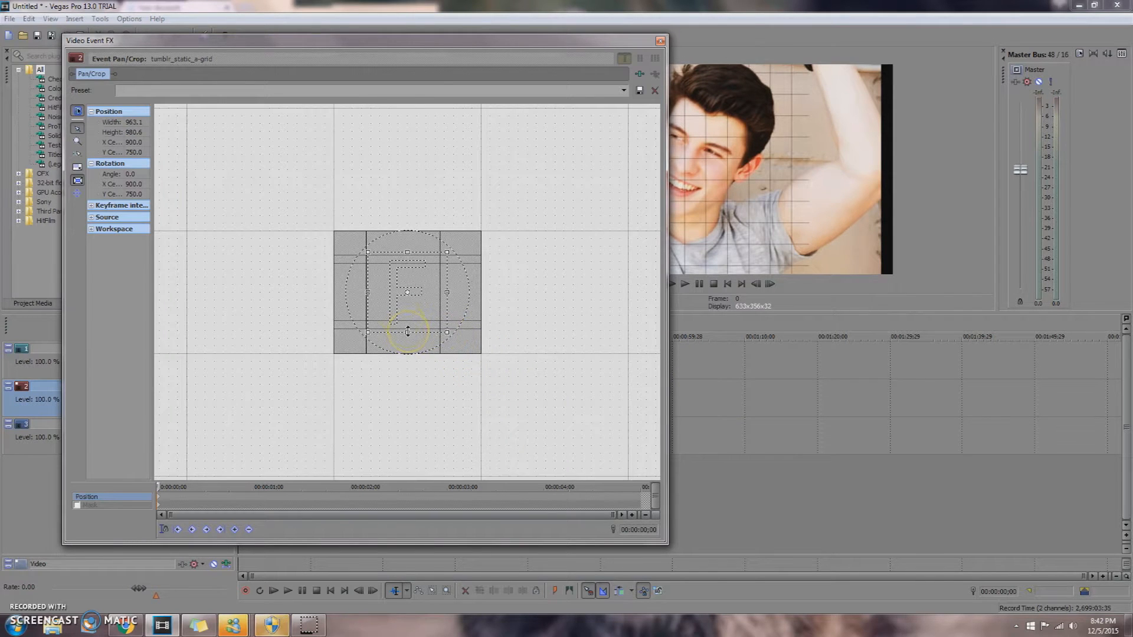
{"action": "left_click", "coordinate": [659, 40]}
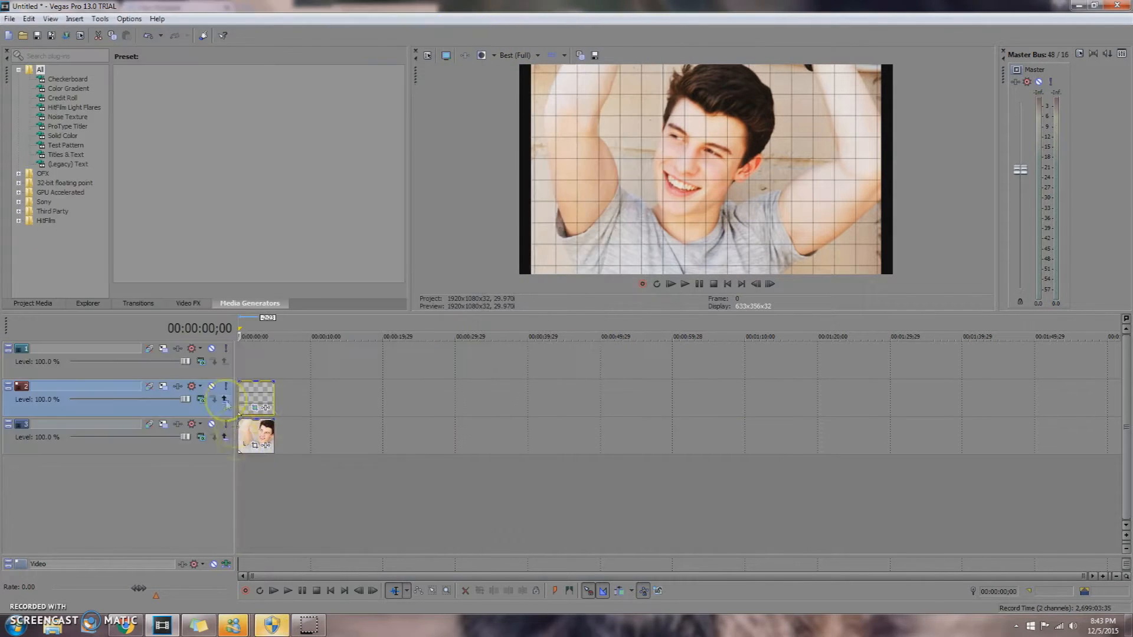
Step: Apply Sony Gaussian Blur to the shawn-mendes-smile event with increased horizontal range
{"action": "left_click", "coordinate": [187, 304]}
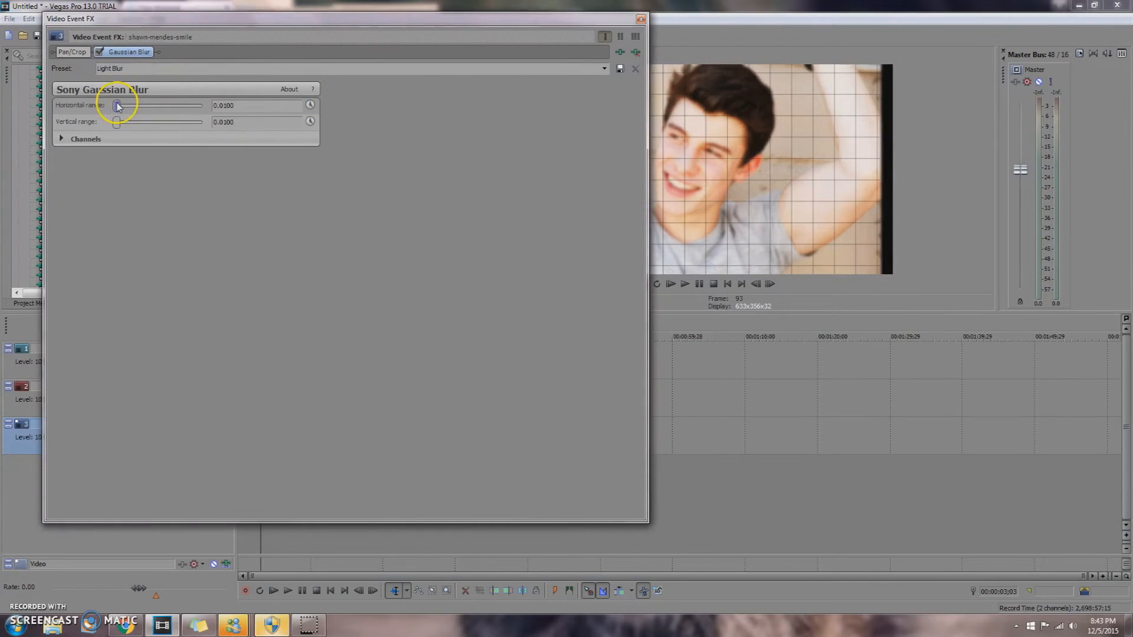
{"action": "left_click_drag", "start_coordinate": [117, 121], "coordinate": [123, 122]}
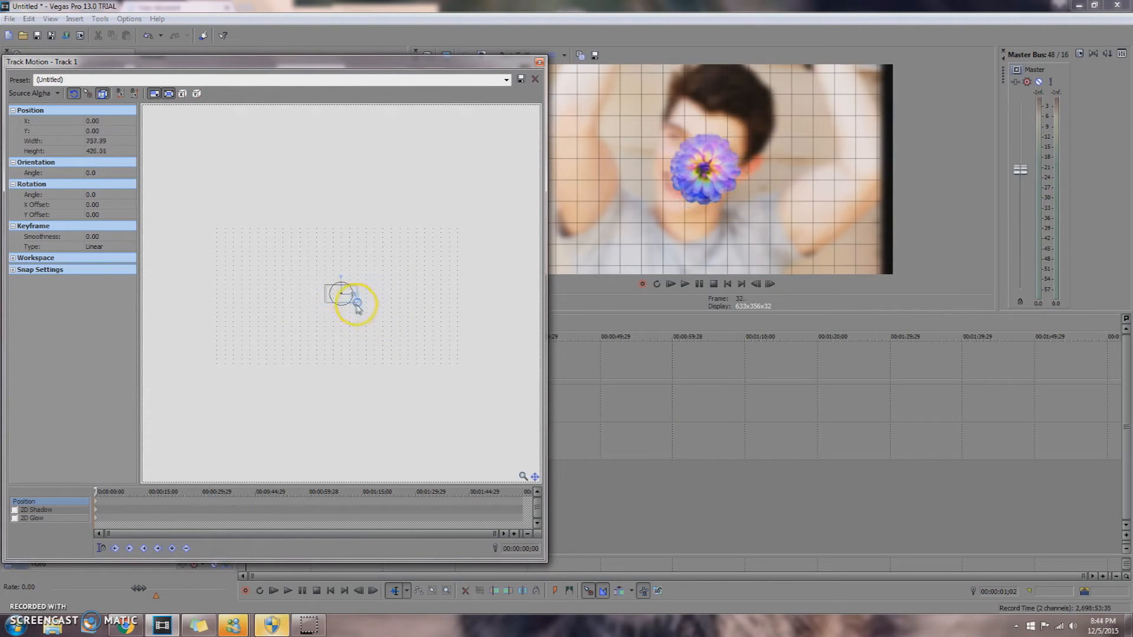
Step: Shrink the flower via Track Motion and place it on the lower right side
{"action": "left_click_drag", "start_coordinate": [354, 300], "coordinate": [364, 281]}
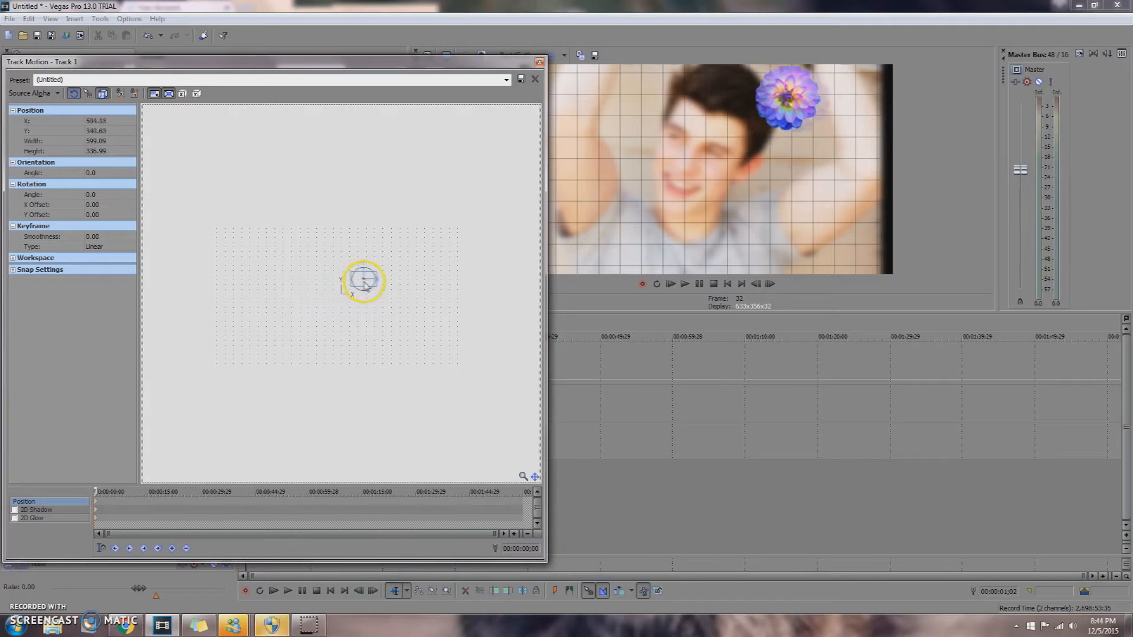
{"action": "left_click_drag", "start_coordinate": [364, 280], "coordinate": [372, 307]}
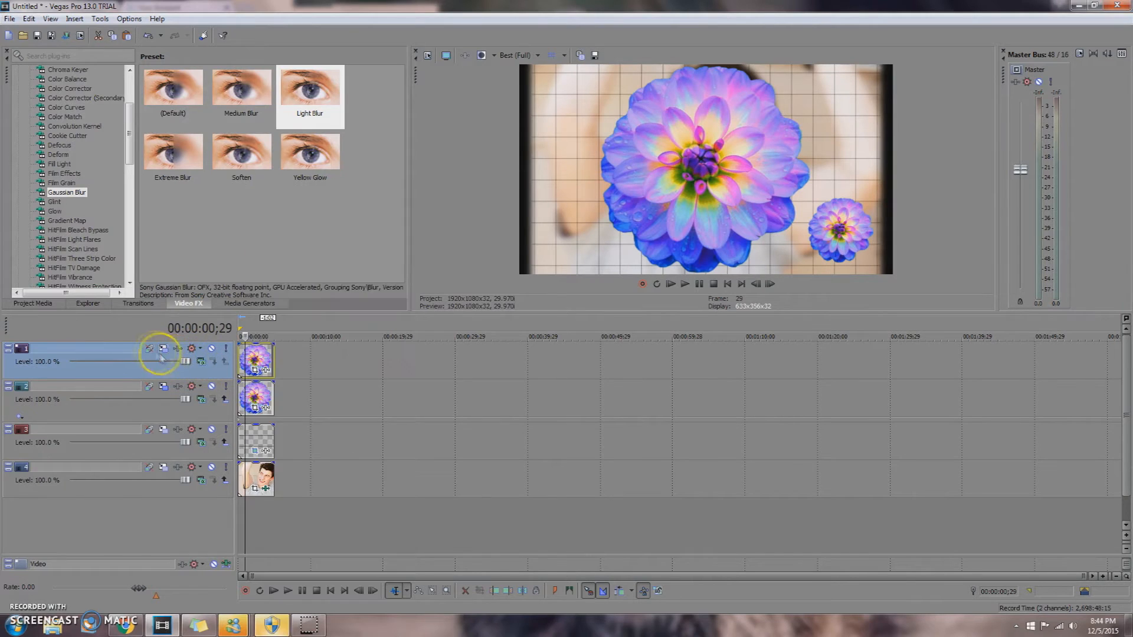
Step: Shrink the second flower via Track Motion and position it in the upper-left area
{"action": "left_click", "coordinate": [161, 348]}
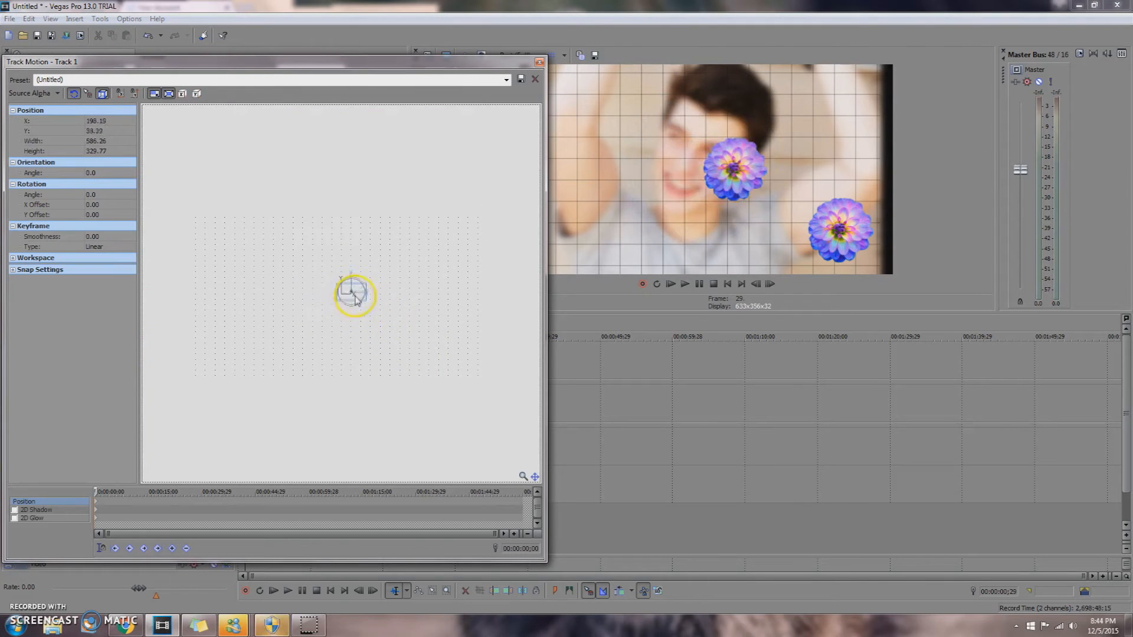
{"action": "left_click_drag", "start_coordinate": [354, 292], "coordinate": [379, 317]}
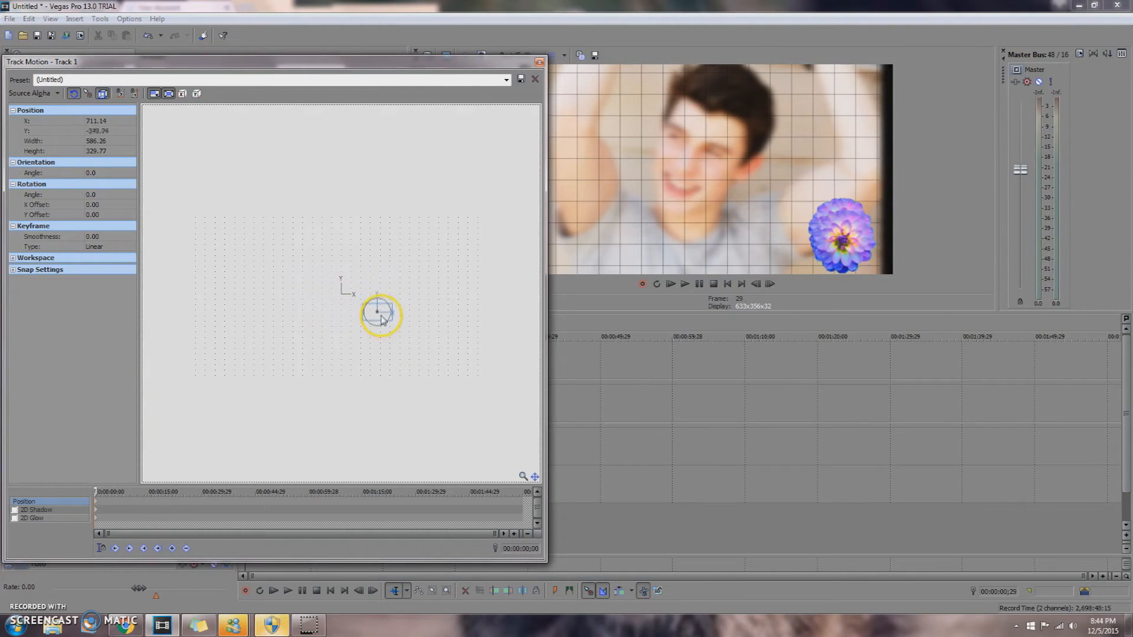
{"action": "left_click_drag", "start_coordinate": [379, 314], "coordinate": [310, 292]}
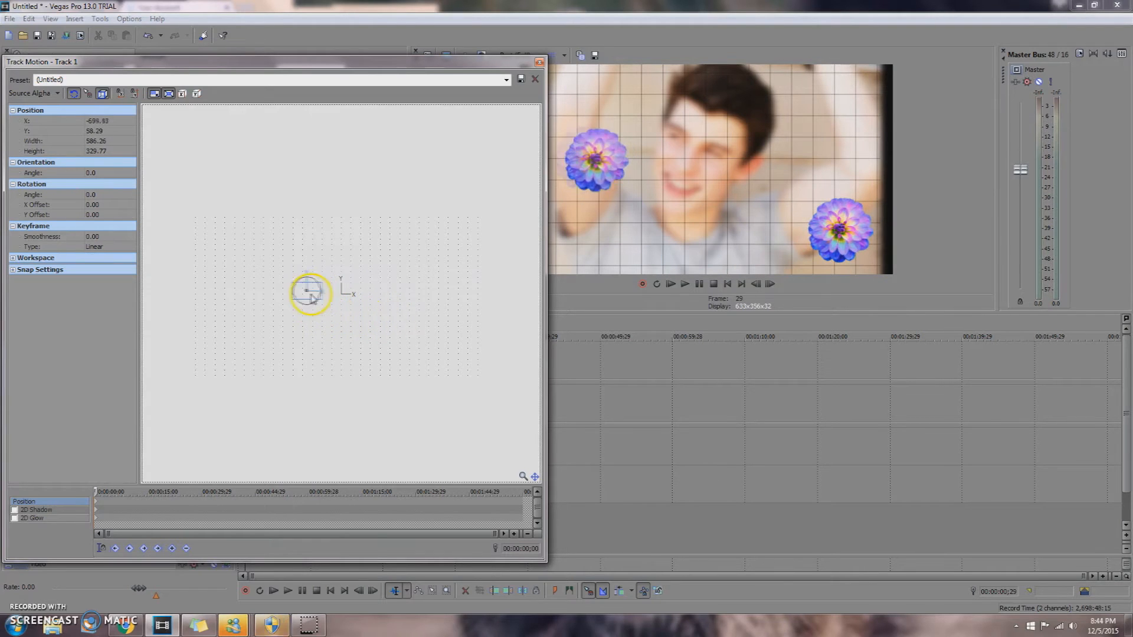
{"action": "left_click_drag", "start_coordinate": [311, 293], "coordinate": [268, 275]}
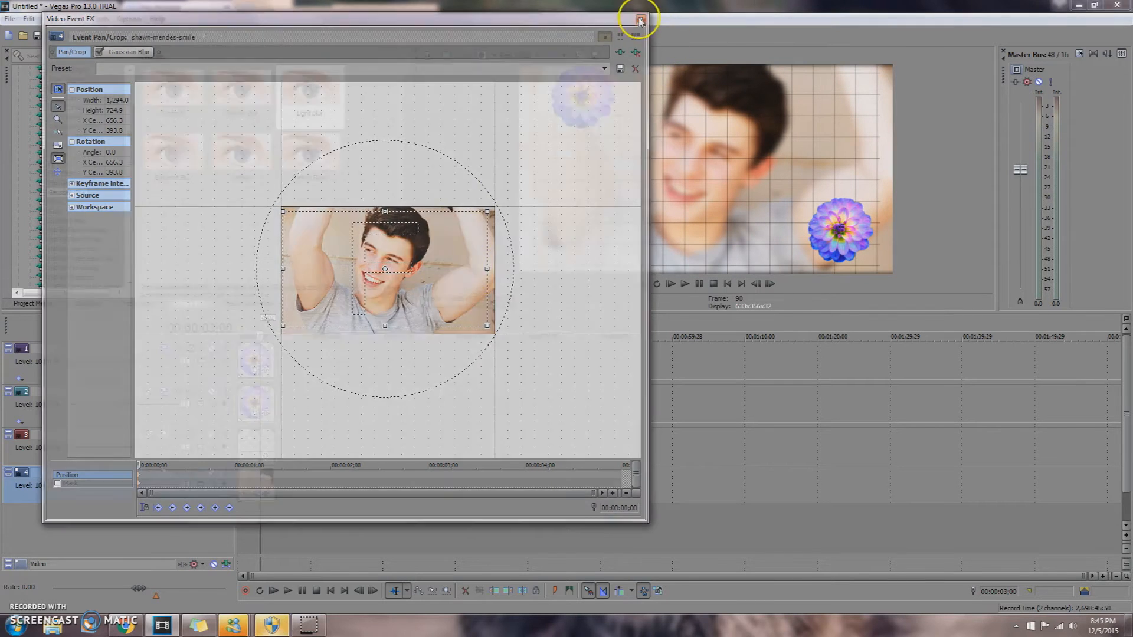
Step: Close the photo's Pan/Crop window before adding the iPhone frame layers
{"action": "left_click", "coordinate": [639, 19]}
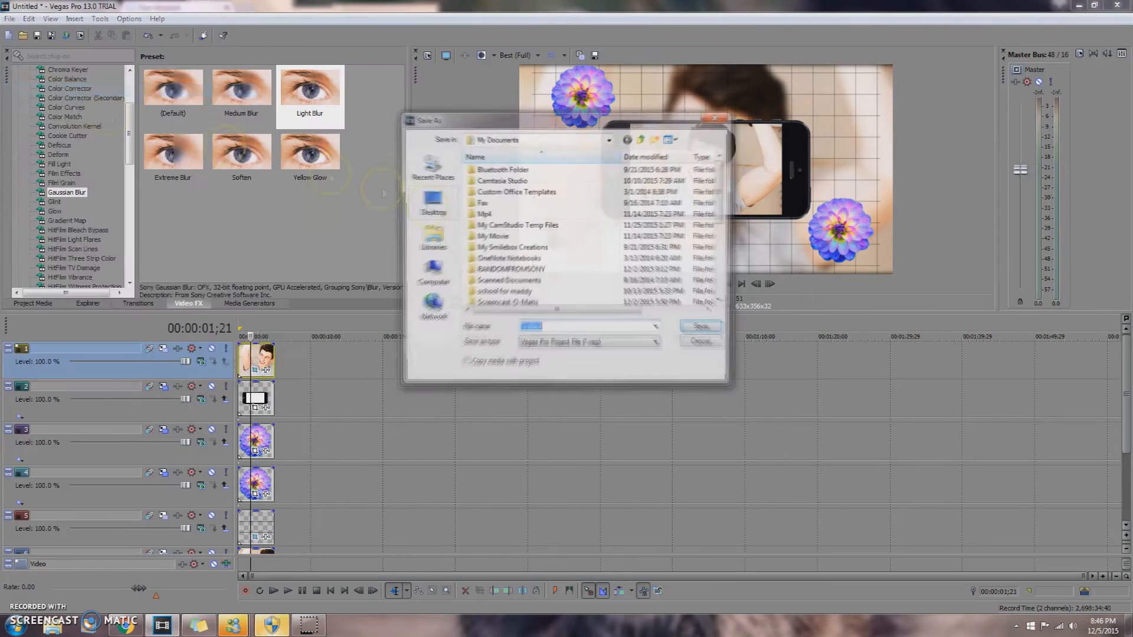
Step: Save the project as 'shawn phone' in My Documents
{"action": "type", "text": "shawn phone"}
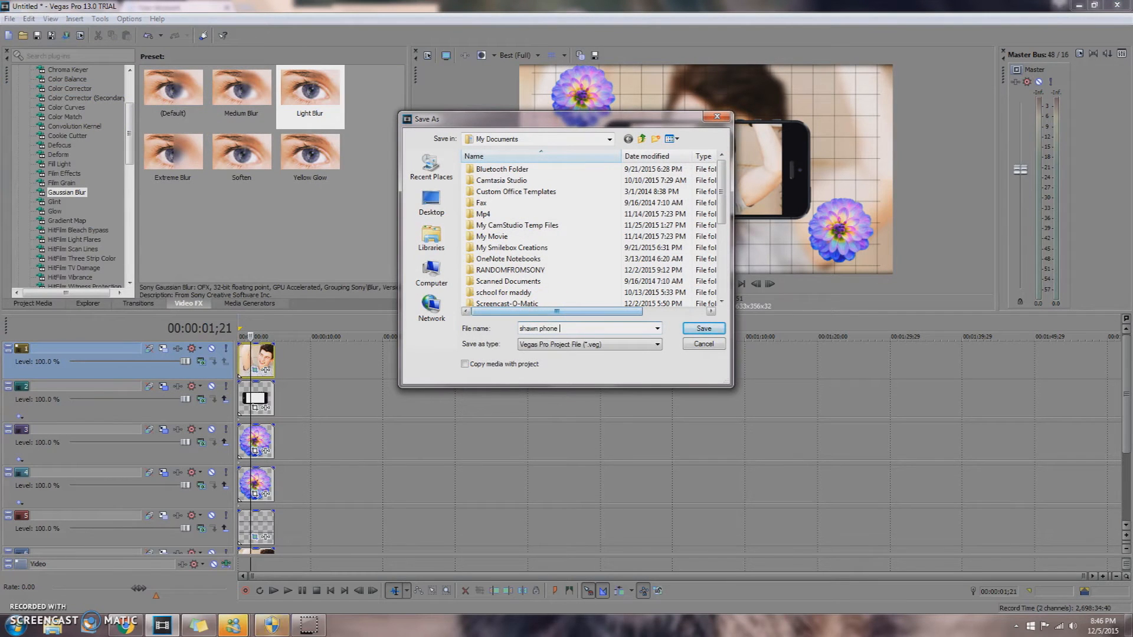
{"action": "left_click", "coordinate": [701, 329]}
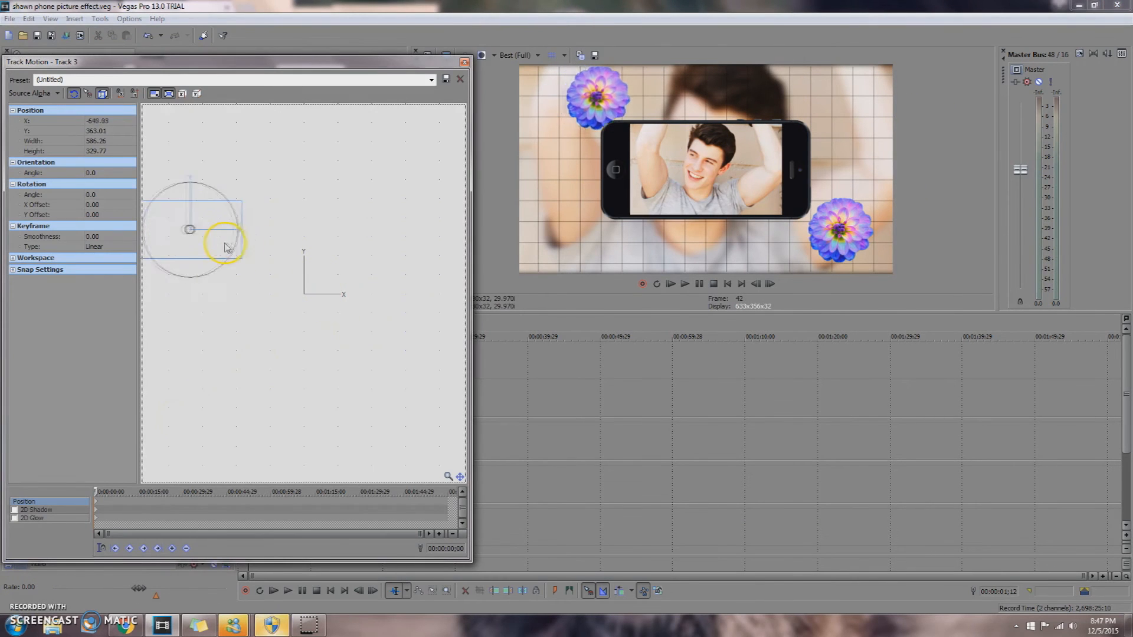
Step: Enlarge the Track 3 flower slightly and push it into the top-left corner
{"action": "left_click_drag", "start_coordinate": [224, 246], "coordinate": [225, 271]}
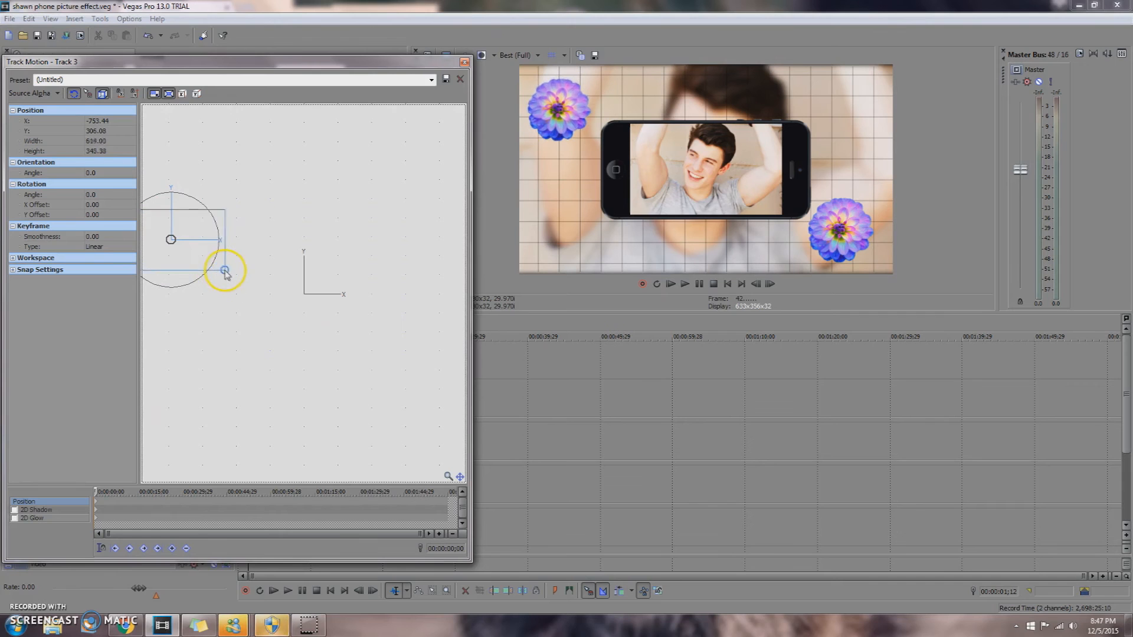